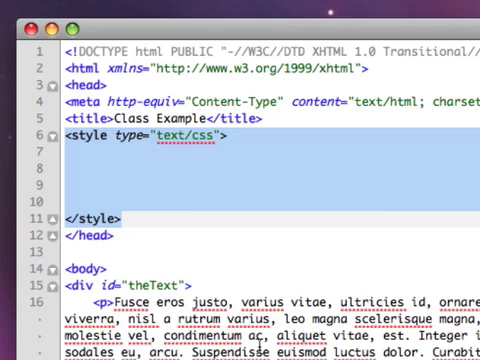
# Write the selector div#theText with its opening brace inside the empty style block
pyautogui.click(96, 172)
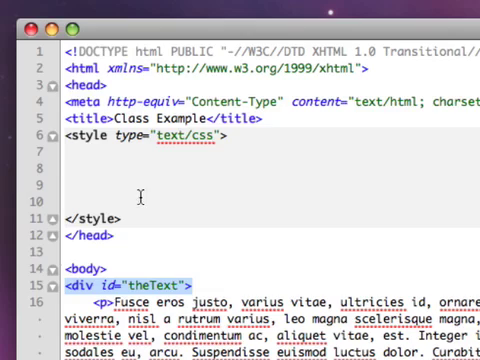
pyautogui.write('di')
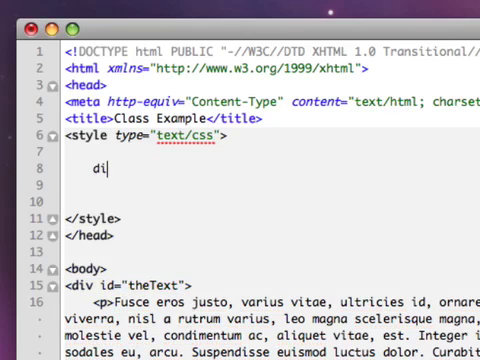
pyautogui.write('v#the')
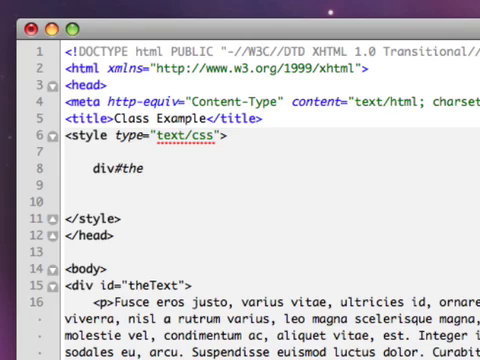
pyautogui.write('Text')
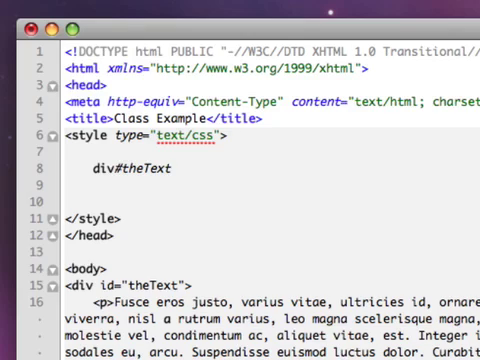
pyautogui.write('{')
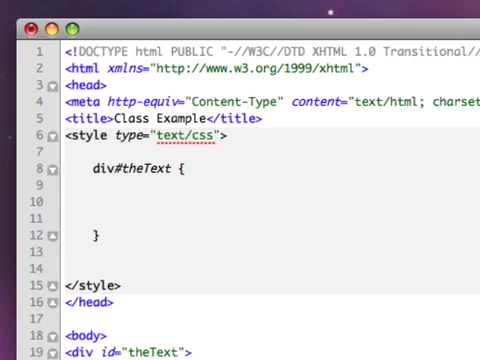
# Give the div#theText rule a width: 300px; declaration
pyautogui.write('width: ;')
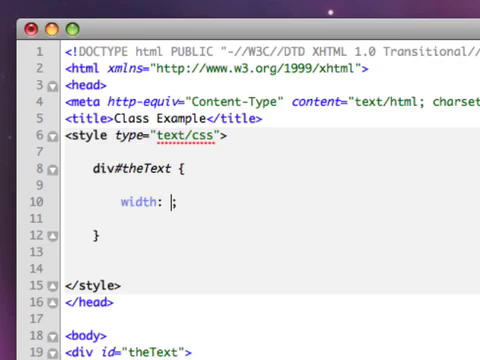
pyautogui.write('3')
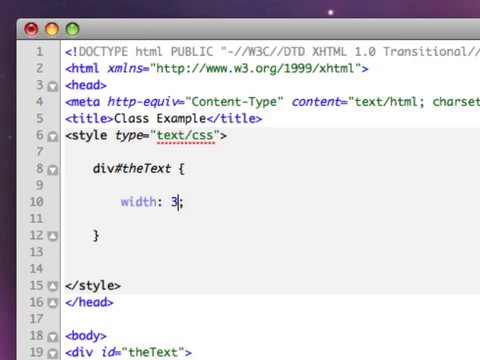
pyautogui.write('00px;')
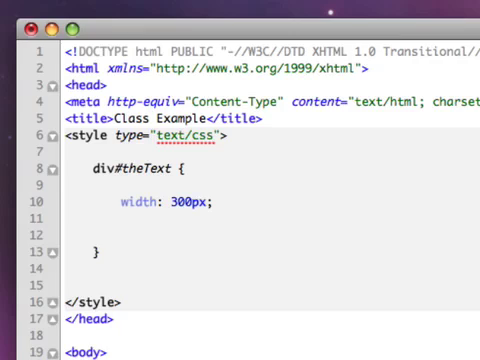
# Add a margin declaration of 60px 20px 30px beneath the width
pyautogui.write('margin: ;')
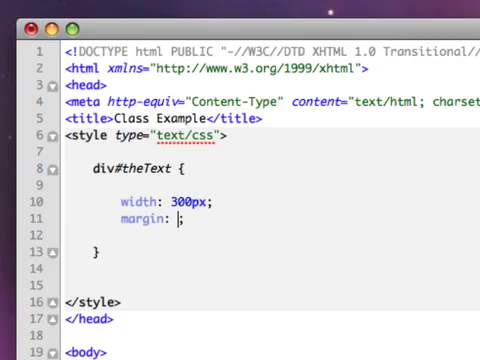
pyautogui.write('60px')
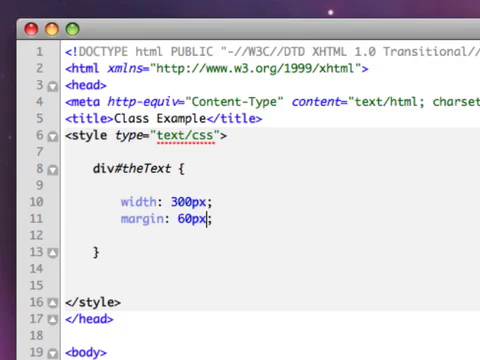
pyautogui.press('Backspace')
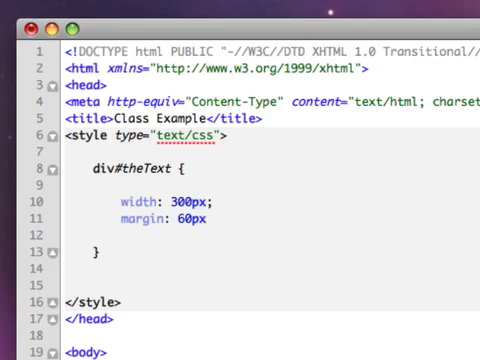
pyautogui.write('20px;')
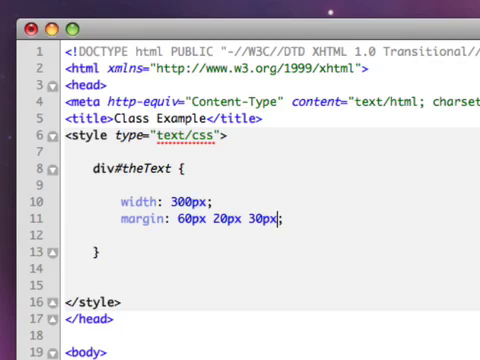
# Append 17px as the fourth margin value
pyautogui.write('17')
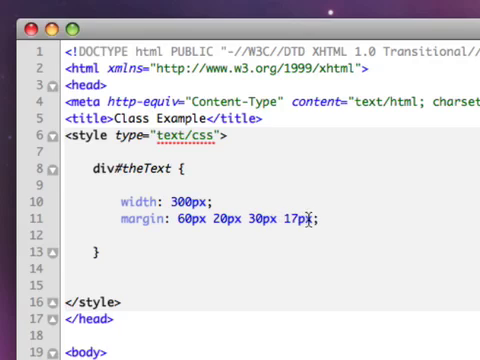
pyautogui.moveTo(260, 288)
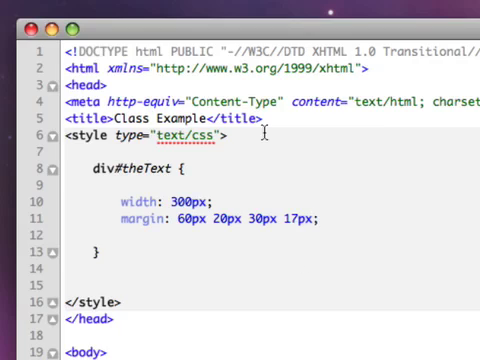
pyautogui.moveTo(308, 258)
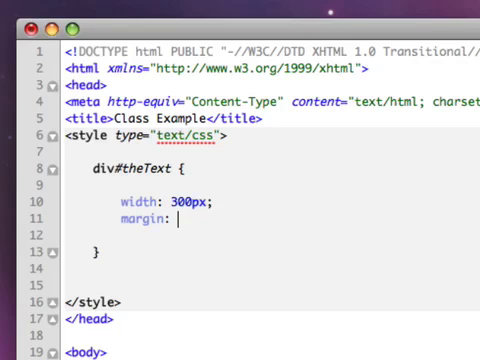
# Try margin: 0 auto; before switching to a margin-left property
pyautogui.write('0')
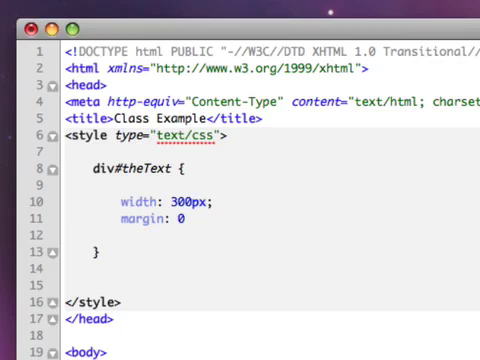
pyautogui.write('aut')
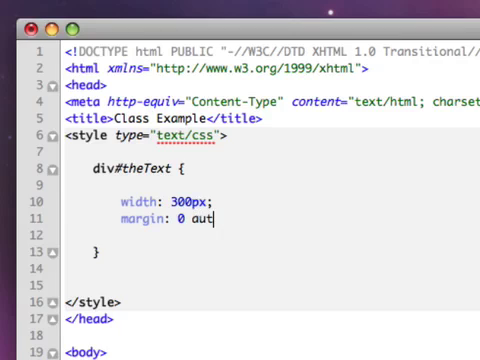
pyautogui.write('o;')
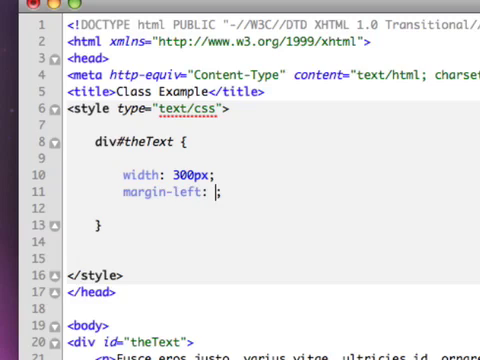
# Set margin-left: auto; and add margin-right: auto; to the rule
pyautogui.write('auto;')
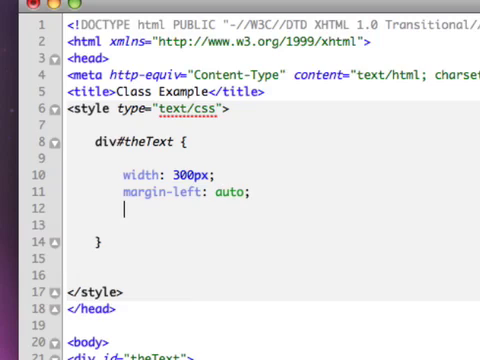
pyautogui.write('margin-right')
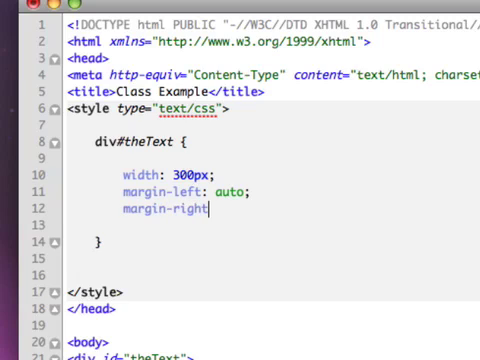
pyautogui.write(': auto;')
pyautogui.click(190, 192)
pyautogui.write('0')
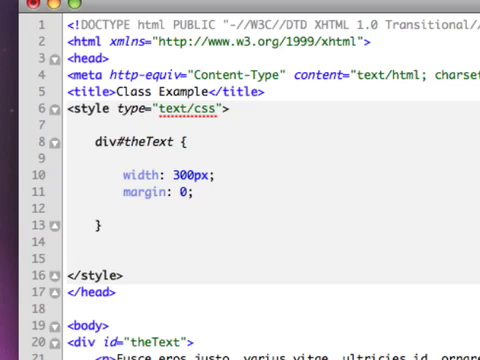
# Finish the margin as 0 auto and view the centred 300px column in the browser
pyautogui.write('auto')
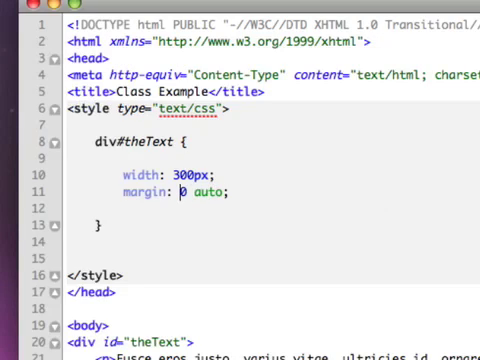
pyautogui.write('10')
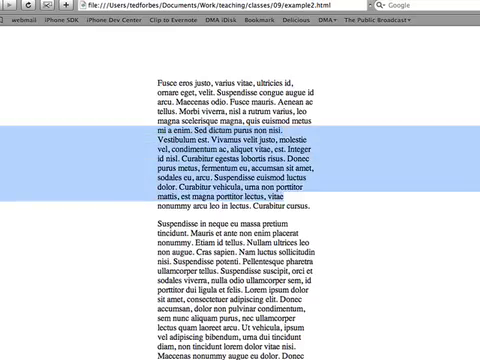
pyautogui.scroll(-3)
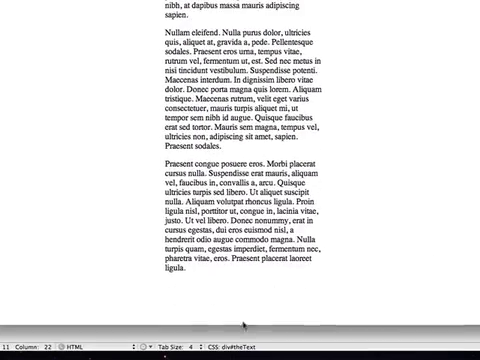